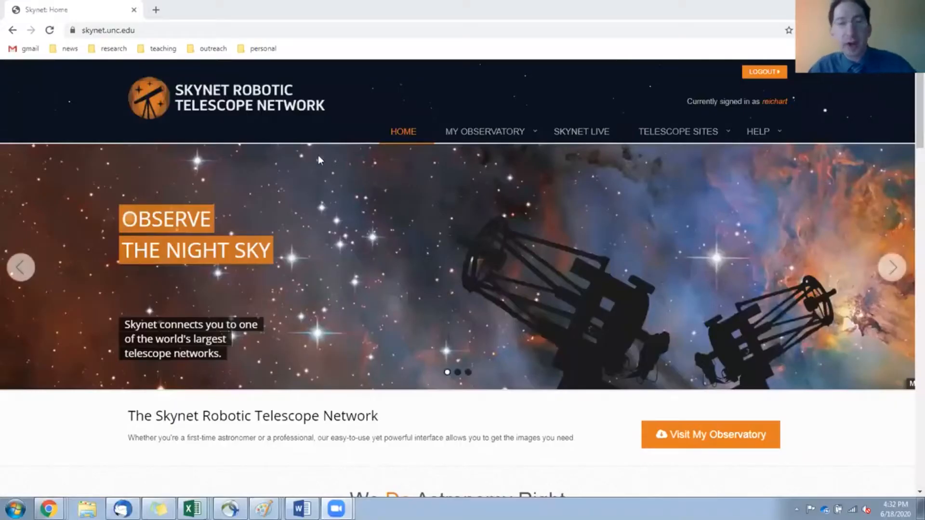
{"action": "mouse_move", "coordinate": [485, 131]}
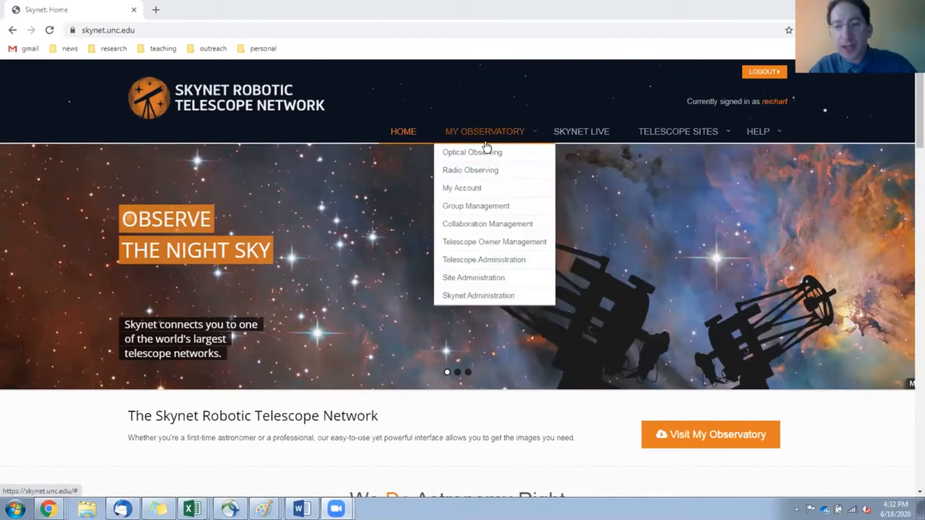
{"action": "mouse_move", "coordinate": [484, 152]}
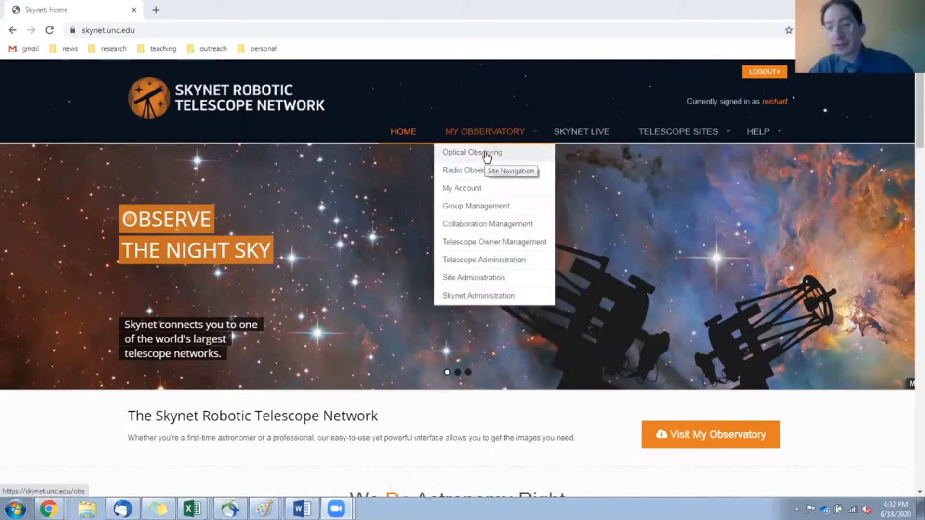
- Open the Radio Observing list of completed observations, with gl0 at the top
{"action": "left_click", "coordinate": [470, 170]}
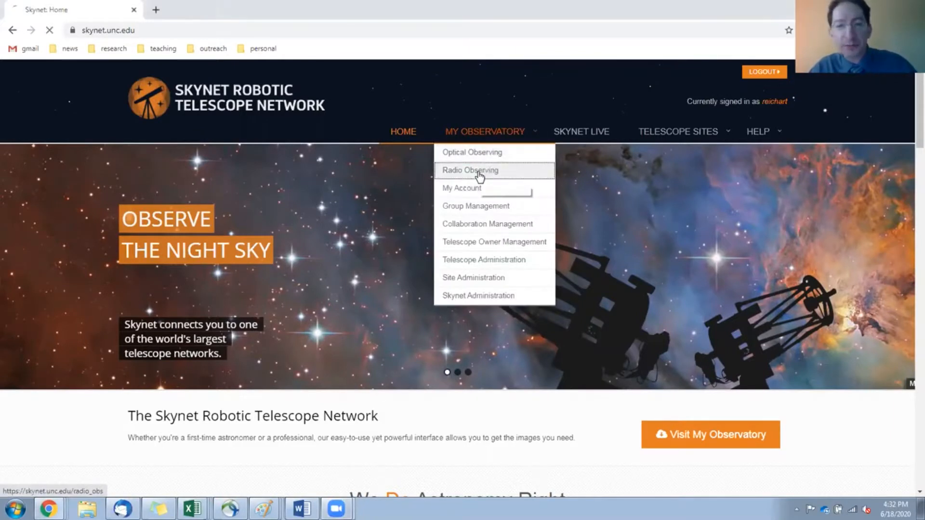
{"action": "left_click", "coordinate": [470, 171]}
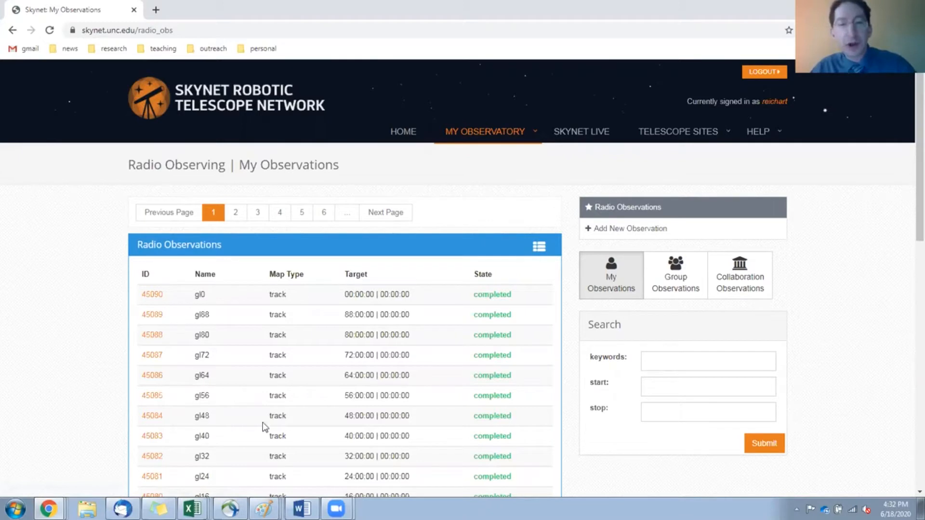
{"action": "mouse_move", "coordinate": [399, 447]}
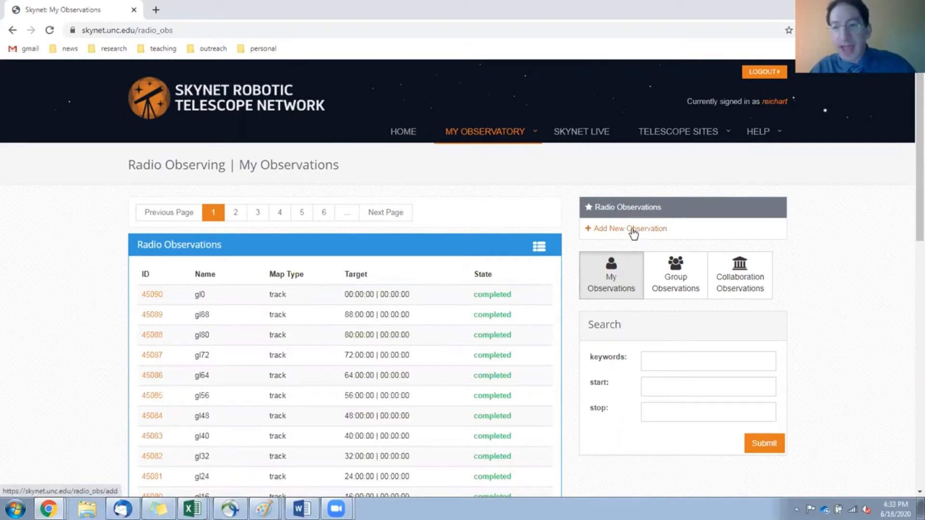
- Start a new radio observation and scroll down to the empty target form
{"action": "left_click", "coordinate": [631, 229]}
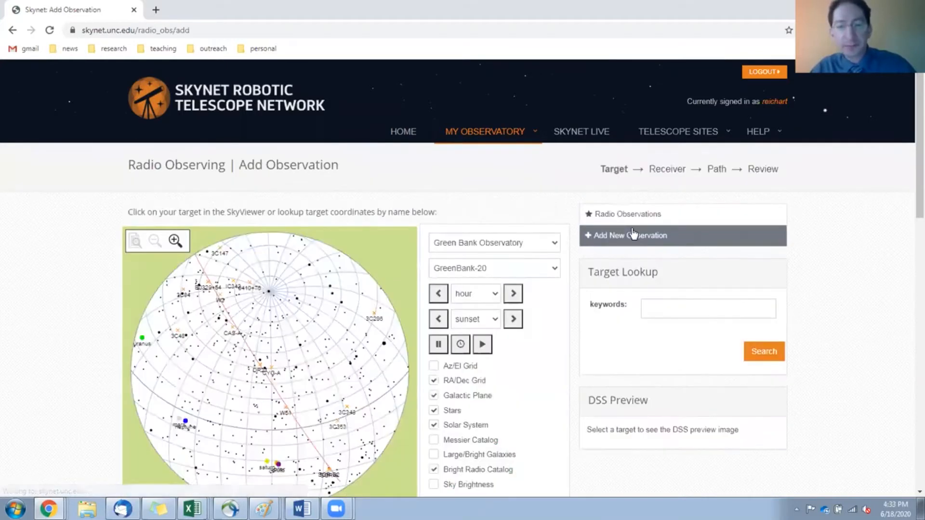
{"action": "scroll", "scroll_direction": "down", "scroll_amount": 3}
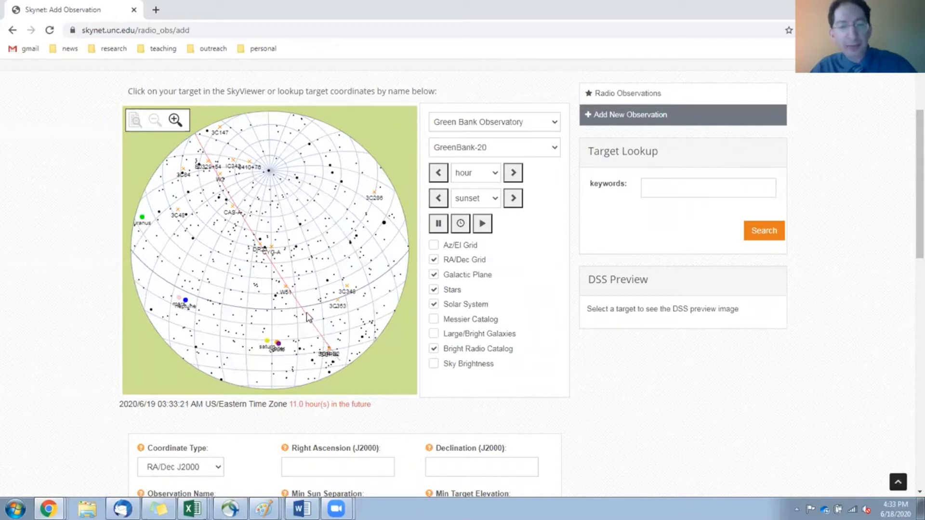
{"action": "mouse_move", "coordinate": [270, 255]}
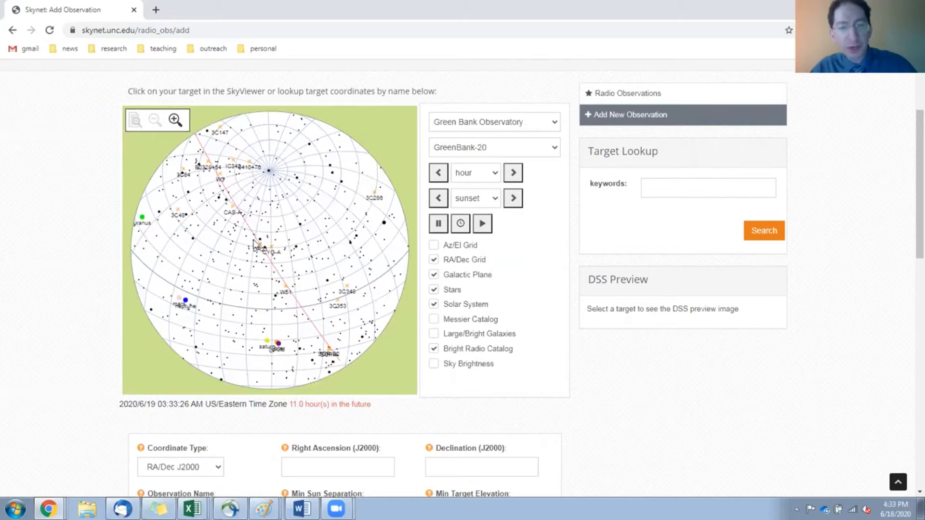
{"action": "scroll", "scroll_direction": "down", "scroll_amount": 3}
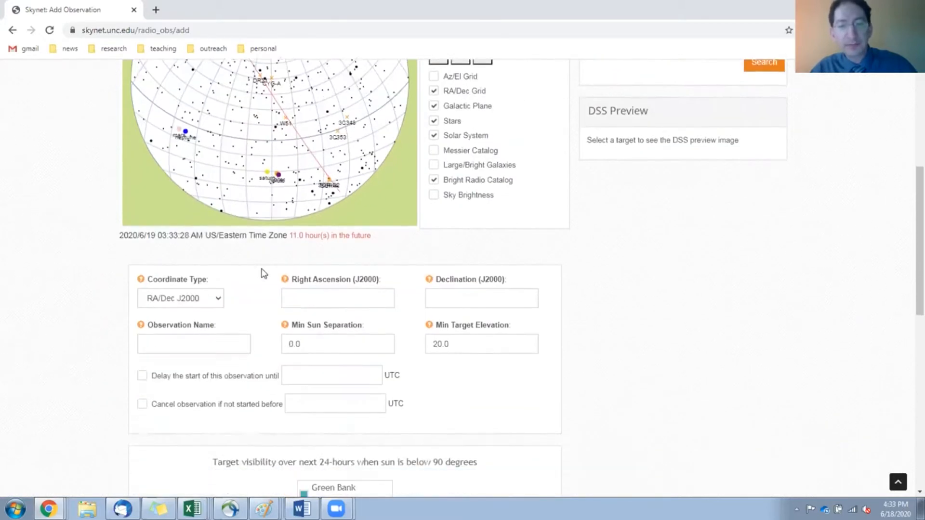
{"action": "scroll", "scroll_direction": "down", "scroll_amount": 3}
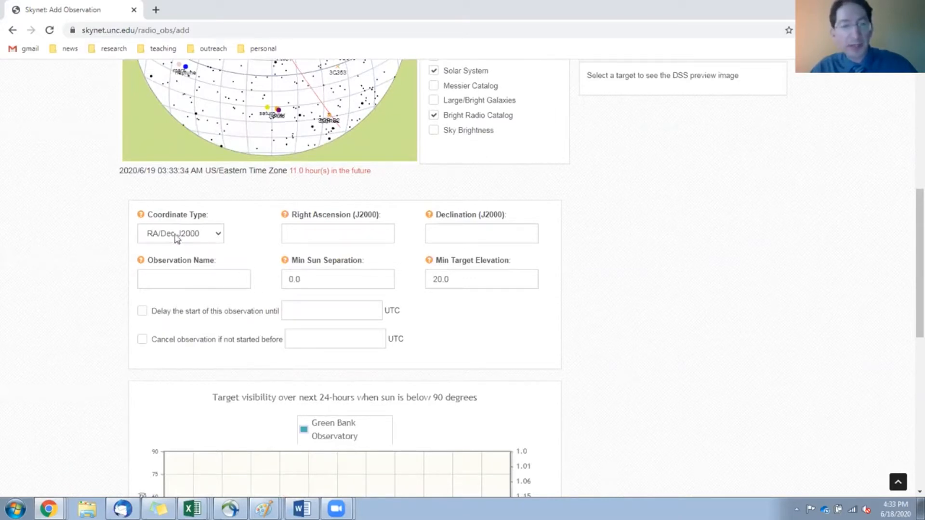
- Switch the target to Galactic Lng/Lat coordinates and enter 0 for longitude and latitude
{"action": "left_click", "coordinate": [180, 233]}
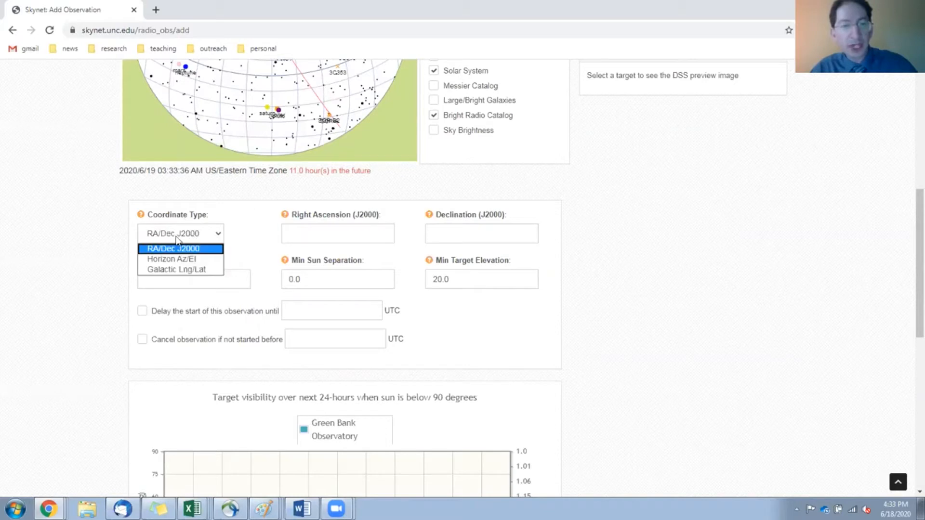
{"action": "mouse_move", "coordinate": [174, 270]}
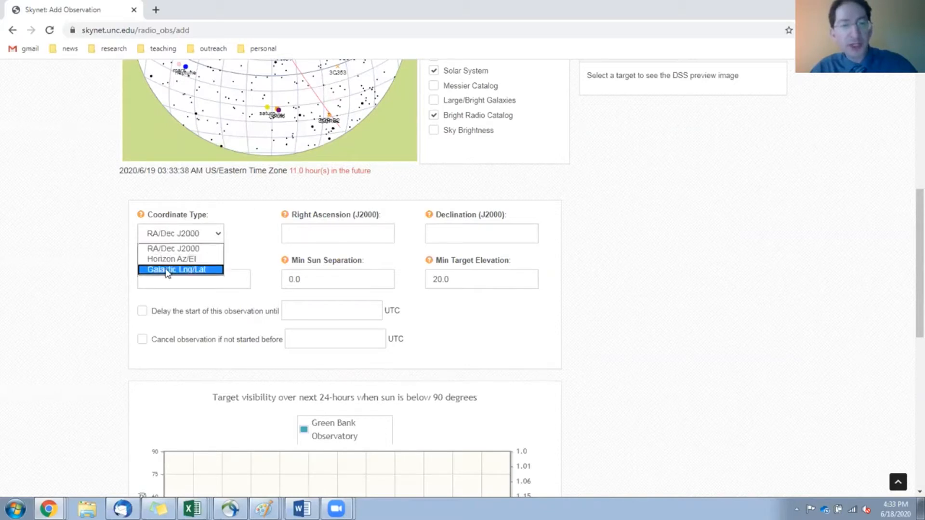
{"action": "left_click", "coordinate": [175, 270]}
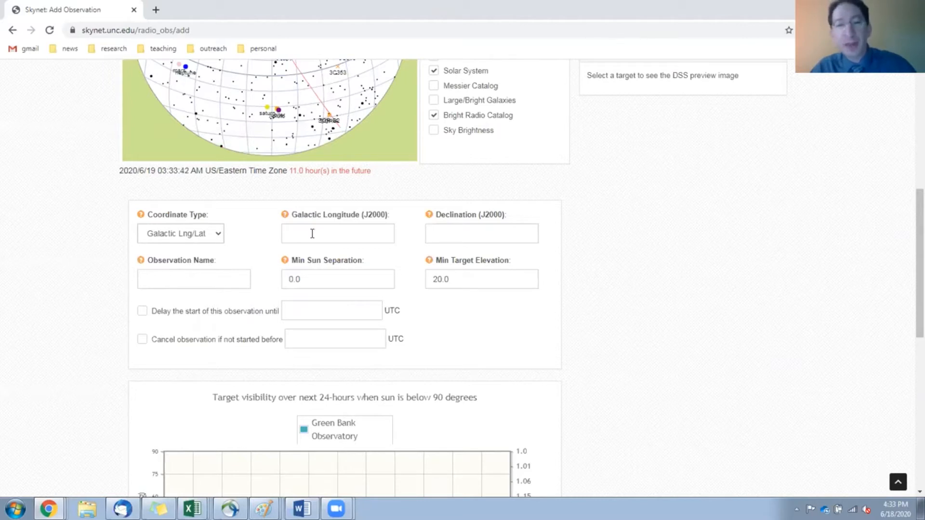
{"action": "type", "text": "0"}
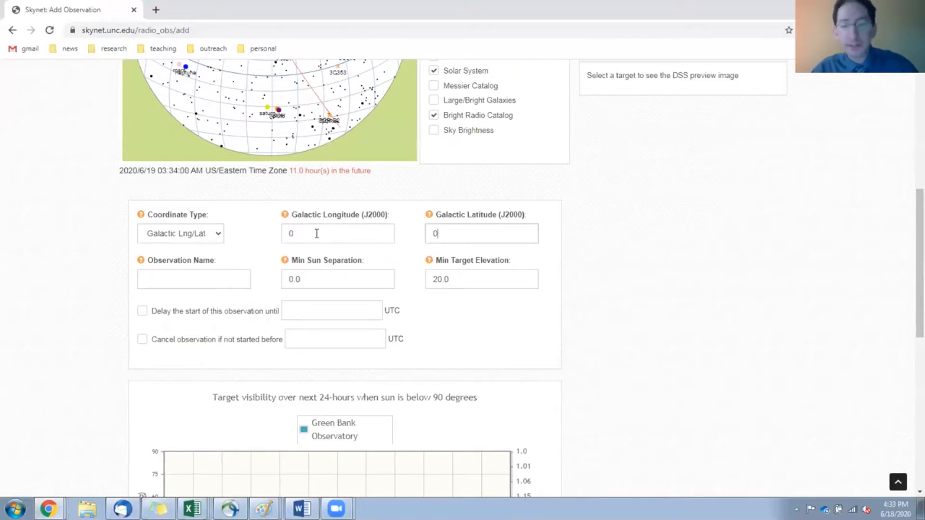
- Name the observation gl0 by picking it from the 'gl' autocomplete suggestions
{"action": "left_click", "coordinate": [194, 278]}
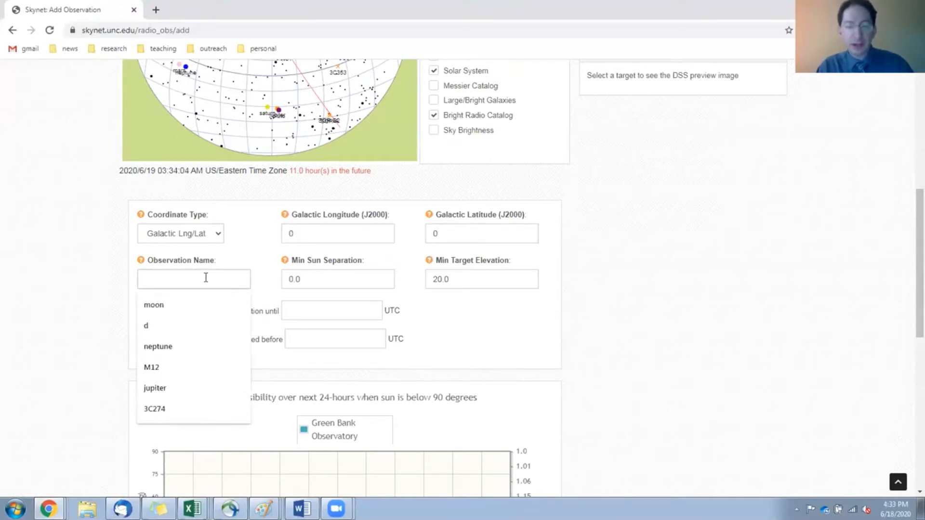
{"action": "type", "text": "gl"}
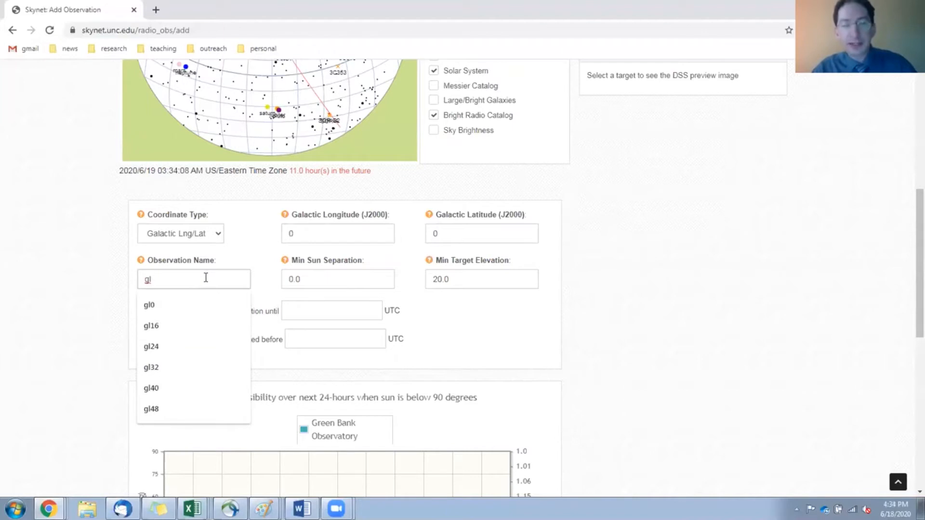
{"action": "left_click", "coordinate": [150, 305]}
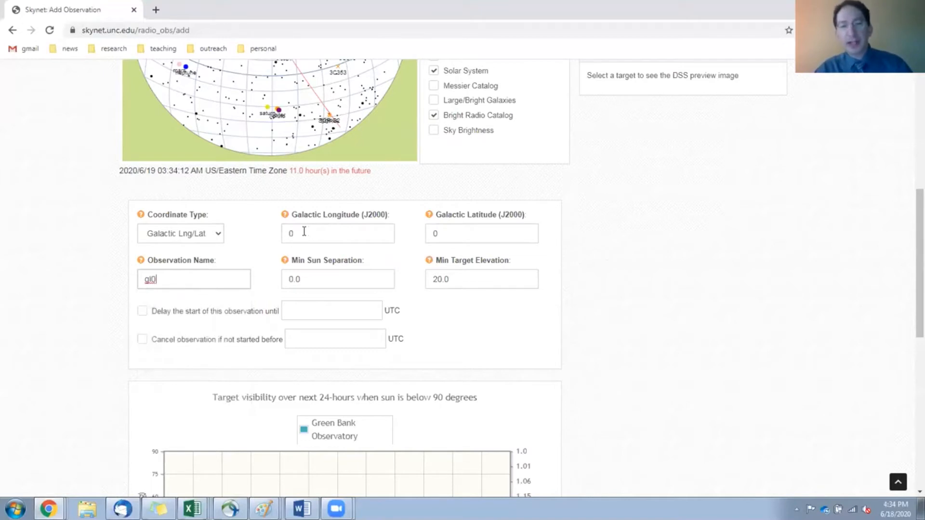
{"action": "mouse_move", "coordinate": [210, 278]}
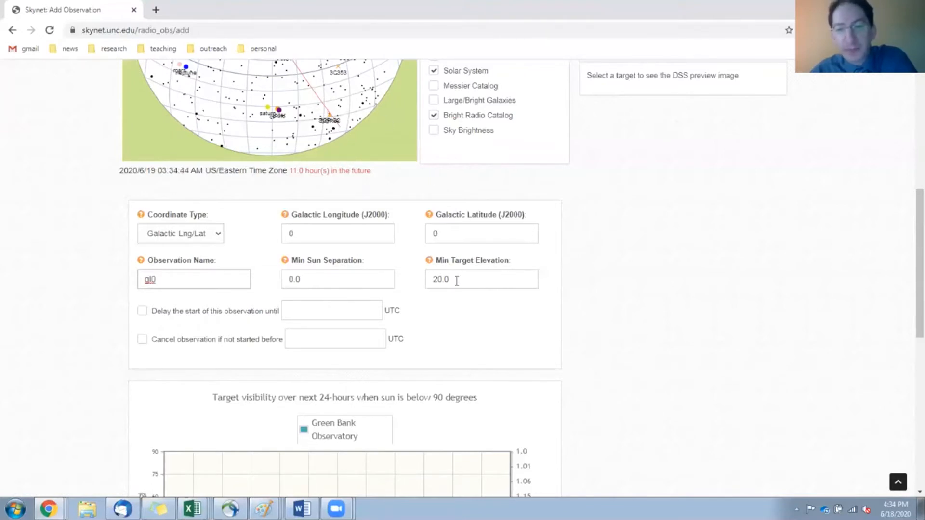
- Set minimum target elevation to 15 and save the Target step
{"action": "type", "text": "15"}
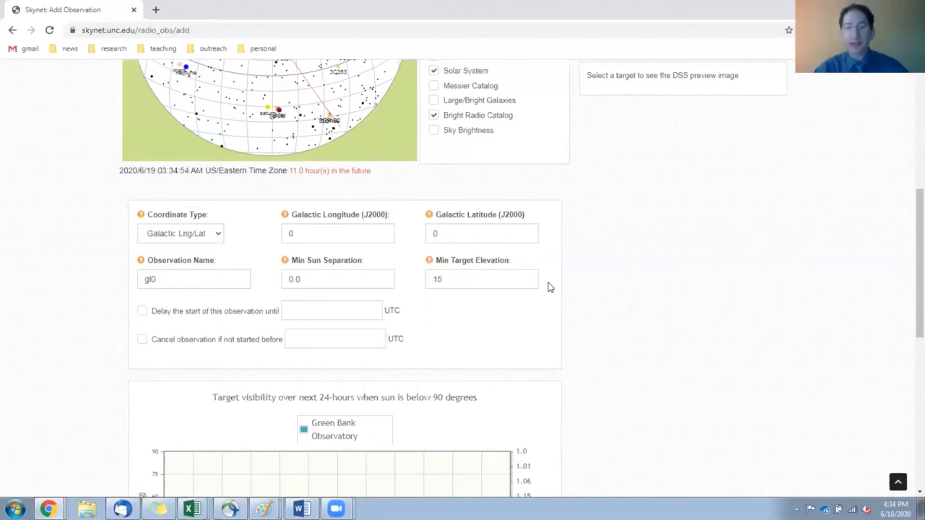
{"action": "scroll", "scroll_direction": "down", "scroll_amount": 3}
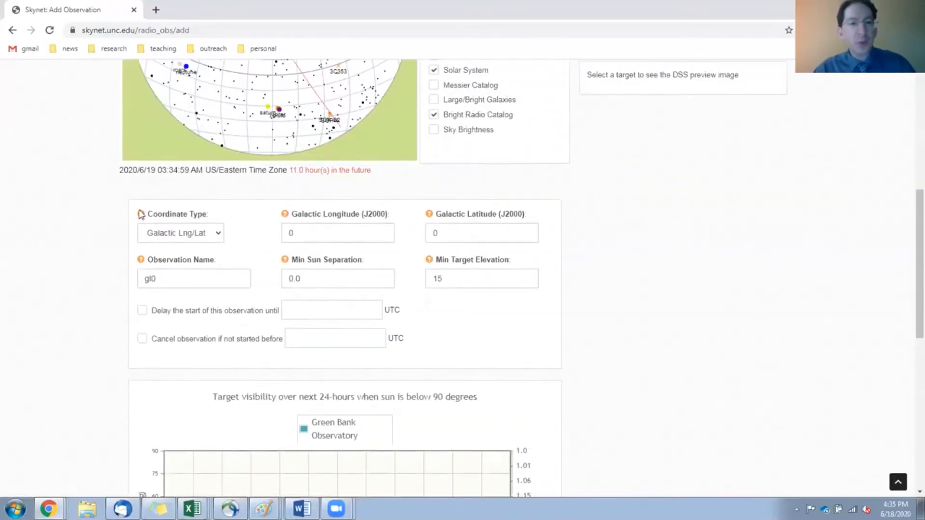
{"action": "scroll", "scroll_direction": "down", "scroll_amount": 3}
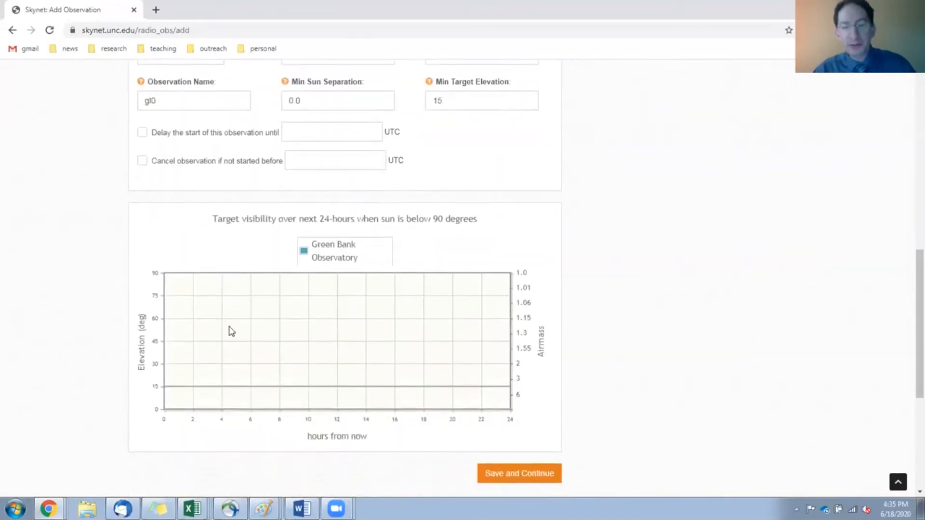
{"action": "mouse_move", "coordinate": [338, 326]}
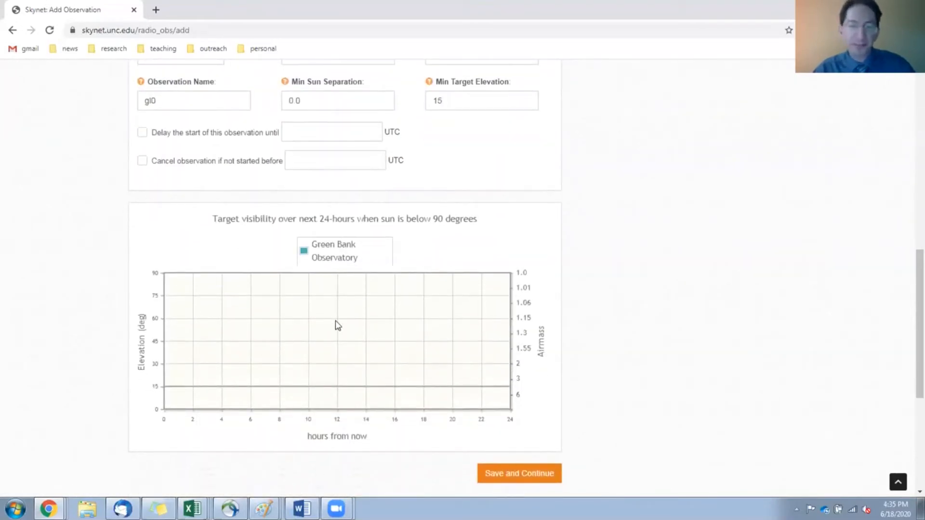
{"action": "scroll", "scroll_direction": "down", "scroll_amount": 3}
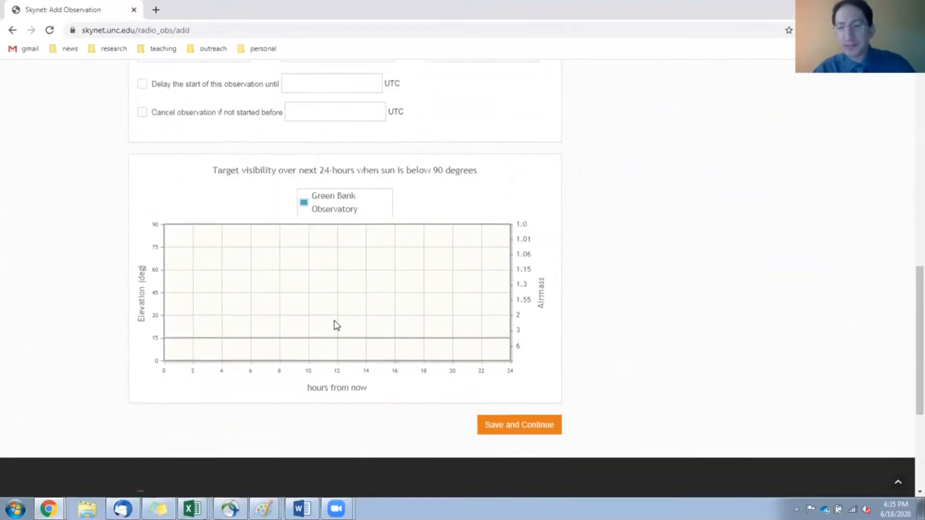
{"action": "left_click", "coordinate": [519, 355]}
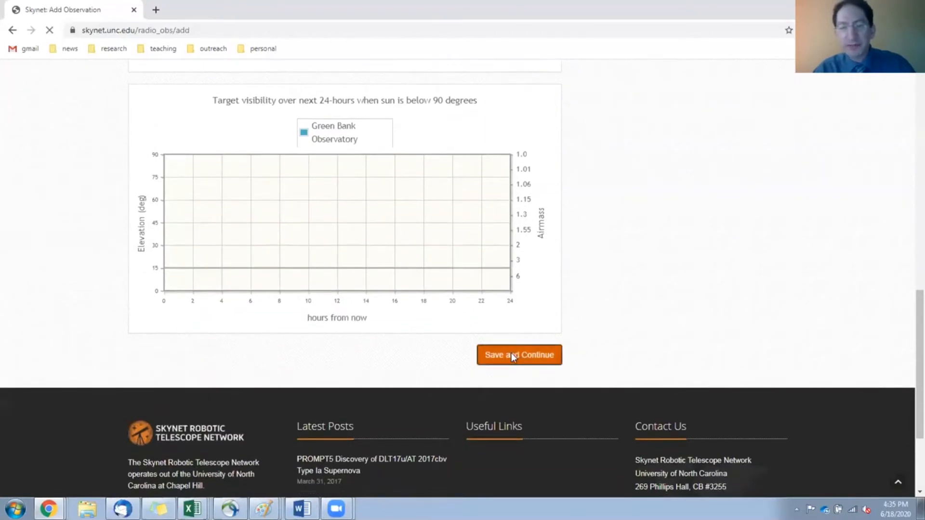
- Review the L-Band receiver name and its 1300–1800 MHz frequency range
{"action": "left_click", "coordinate": [519, 355]}
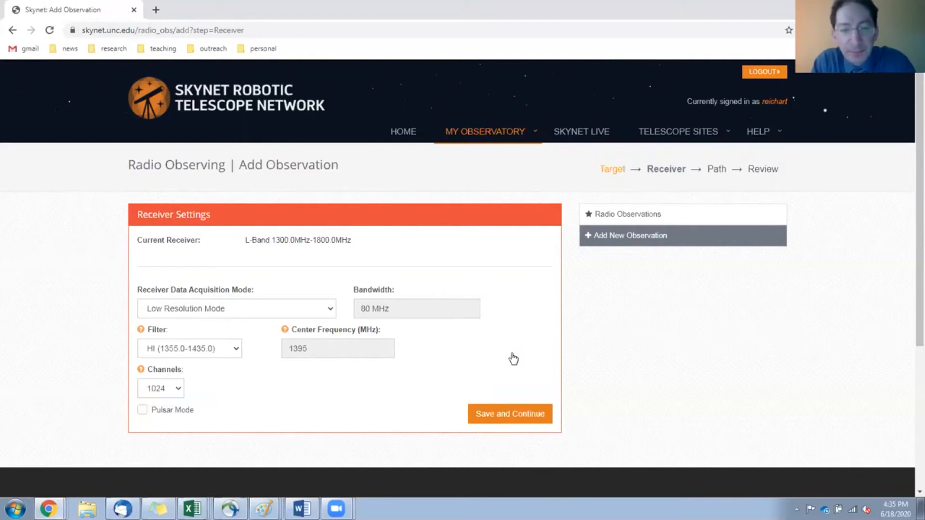
{"action": "mouse_move", "coordinate": [510, 353]}
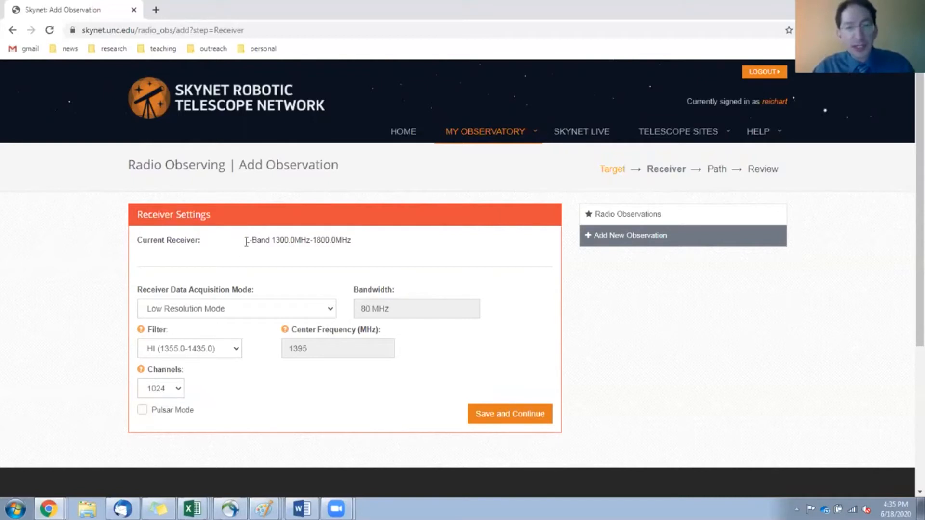
{"action": "double_click", "coordinate": [258, 240]}
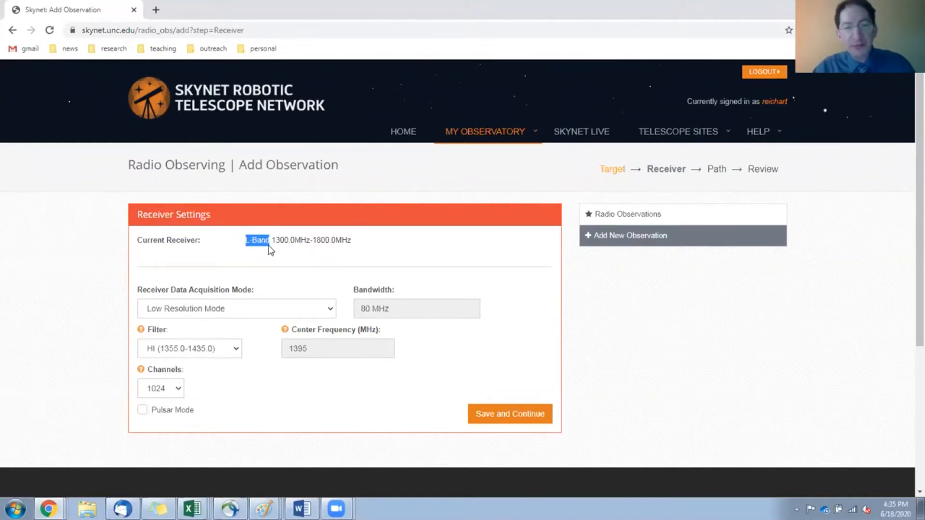
{"action": "mouse_move", "coordinate": [275, 260]}
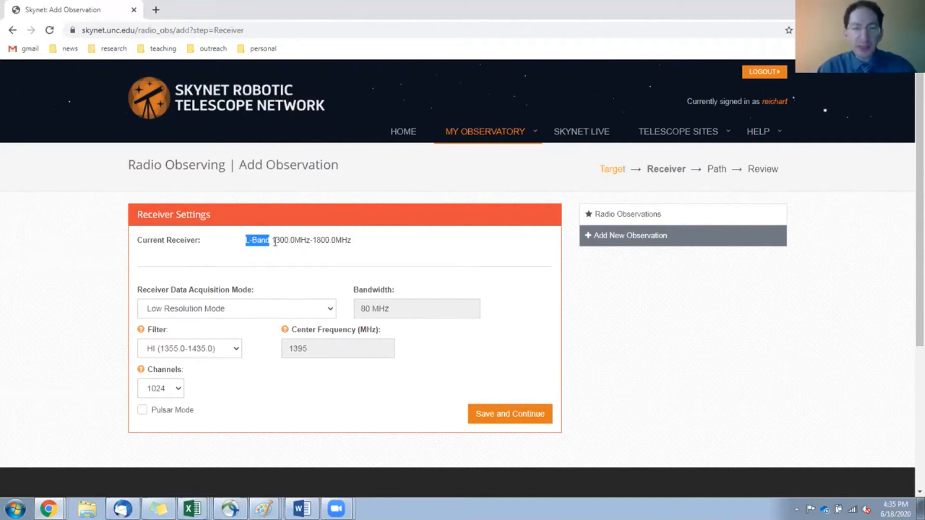
{"action": "left_click_drag", "start_coordinate": [254, 240], "coordinate": [351, 240]}
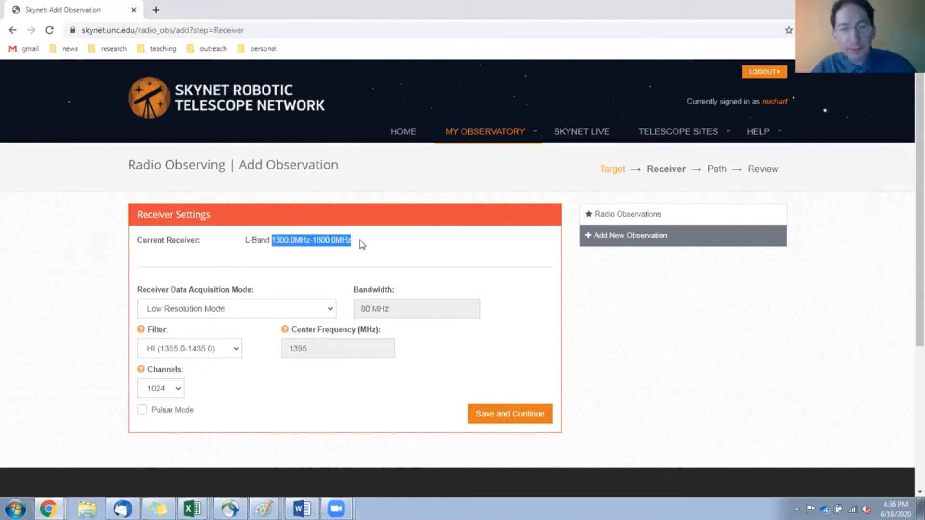
{"action": "mouse_move", "coordinate": [392, 267]}
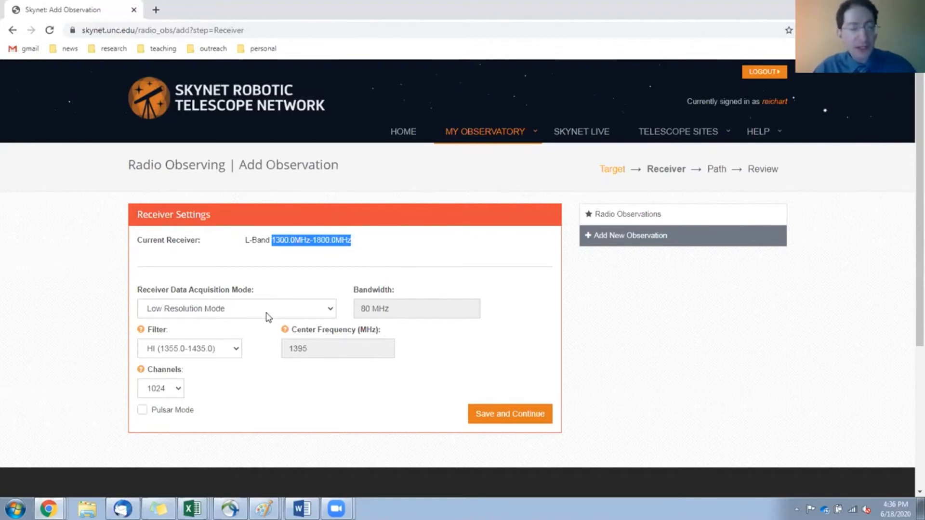
- Keep High Resolution Mode as the receiver data acquisition mode
{"action": "left_click", "coordinate": [236, 308]}
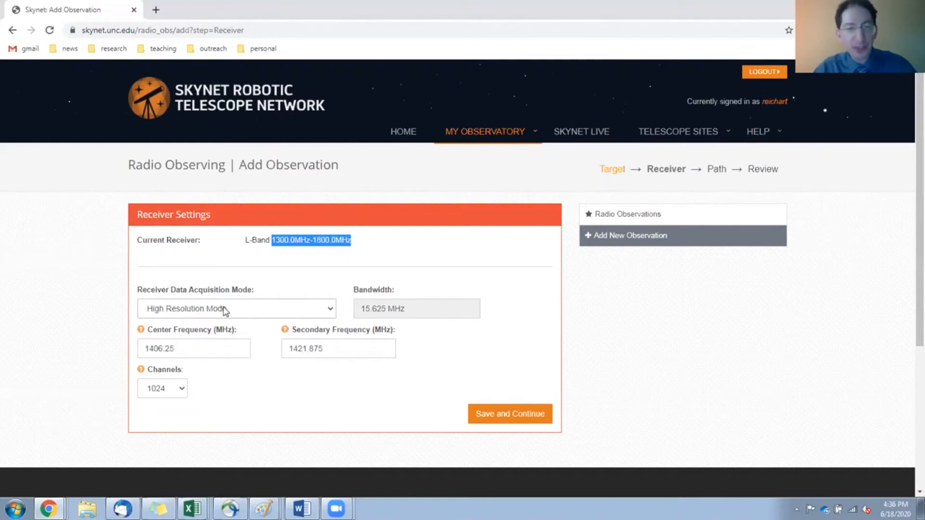
{"action": "left_click", "coordinate": [236, 309]}
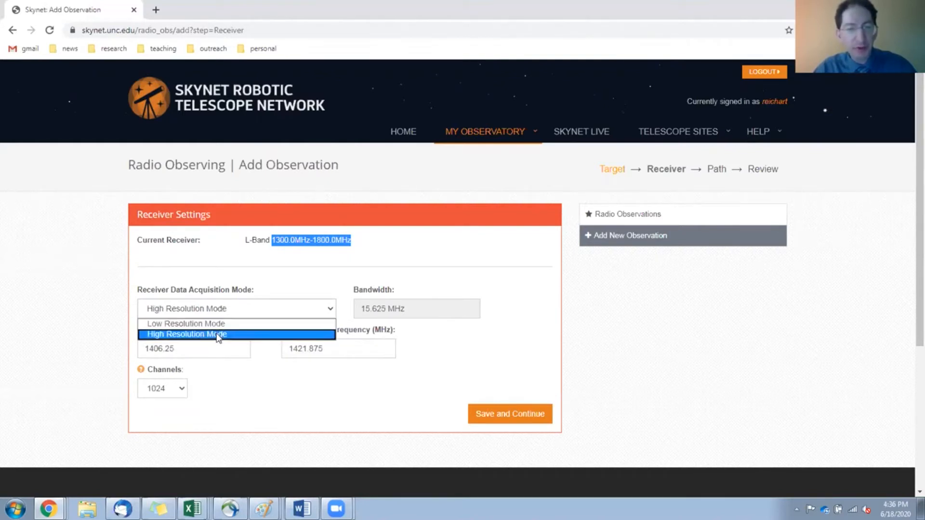
{"action": "left_click", "coordinate": [186, 334]}
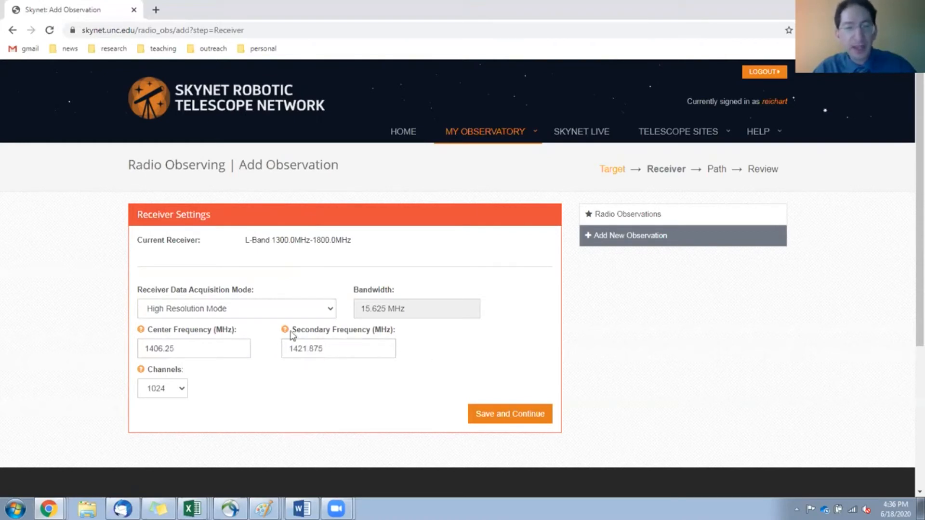
{"action": "left_click", "coordinate": [235, 308]}
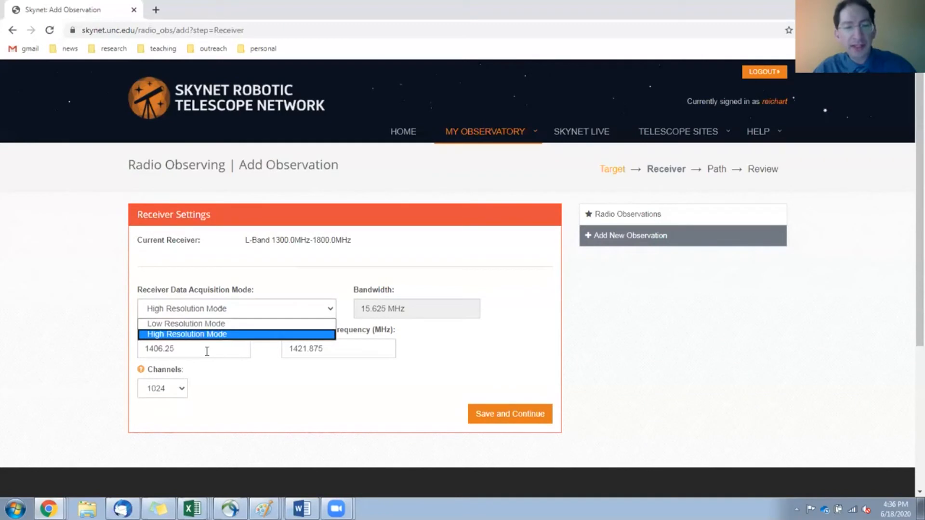
{"action": "left_click", "coordinate": [186, 334]}
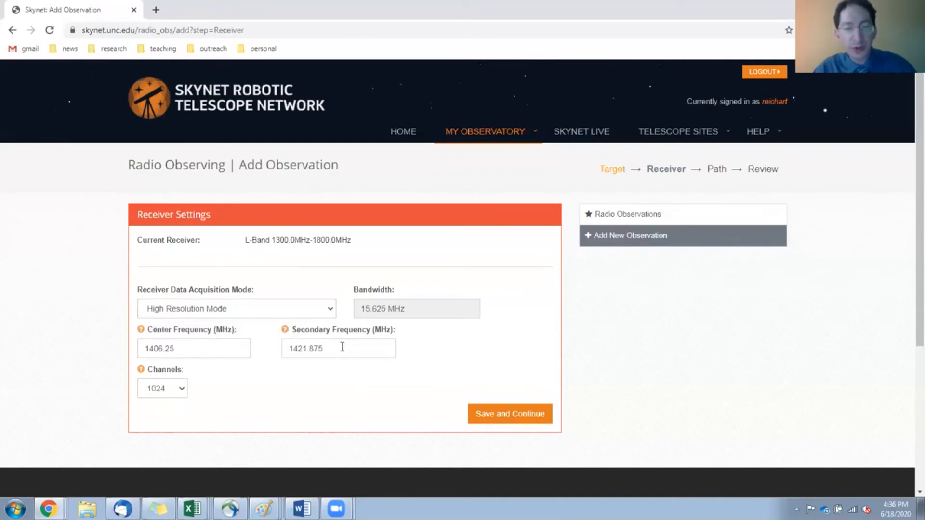
{"action": "mouse_move", "coordinate": [450, 349]}
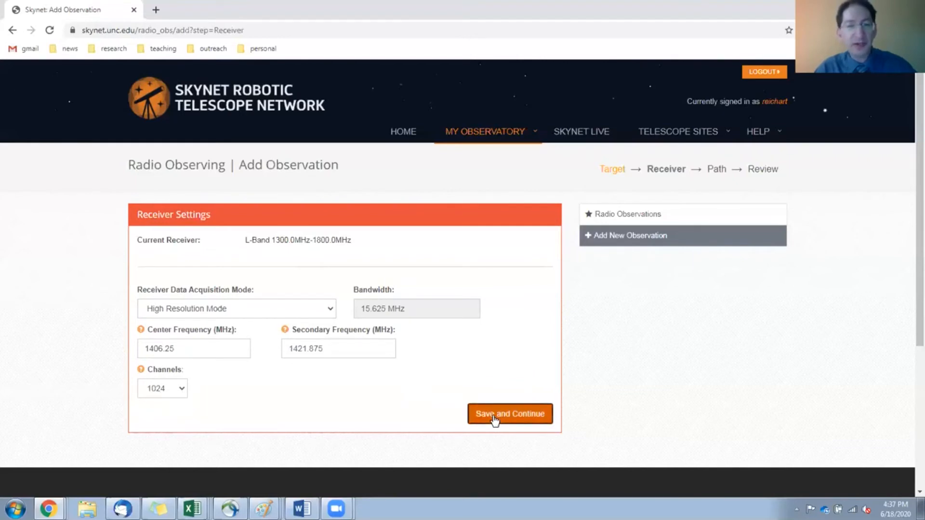
- Save receiver settings, keep the Track path type and enter duration 1
{"action": "left_click", "coordinate": [509, 413]}
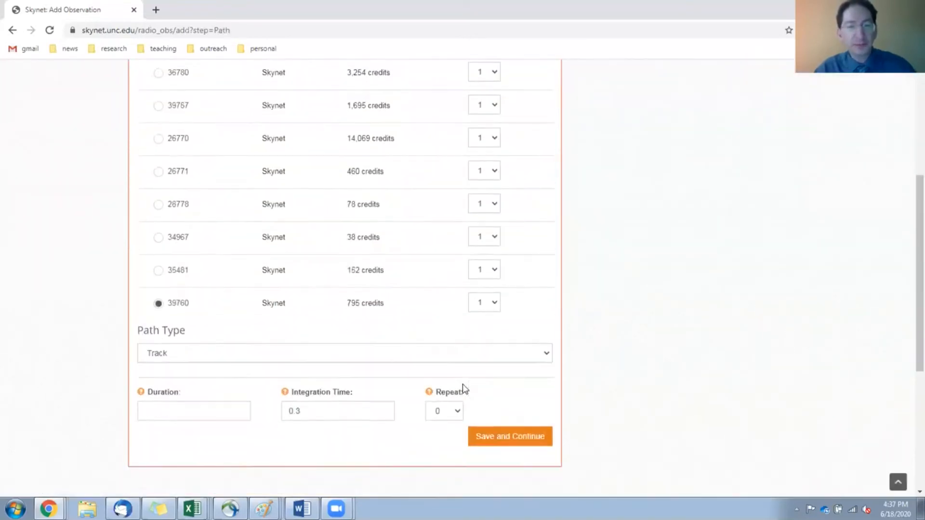
{"action": "scroll", "scroll_direction": "down", "scroll_amount": 3}
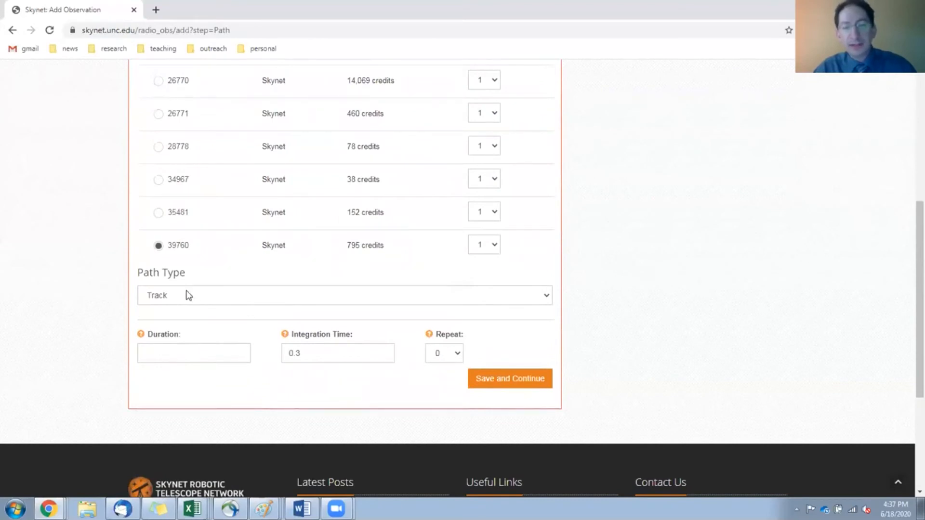
{"action": "left_click", "coordinate": [344, 294]}
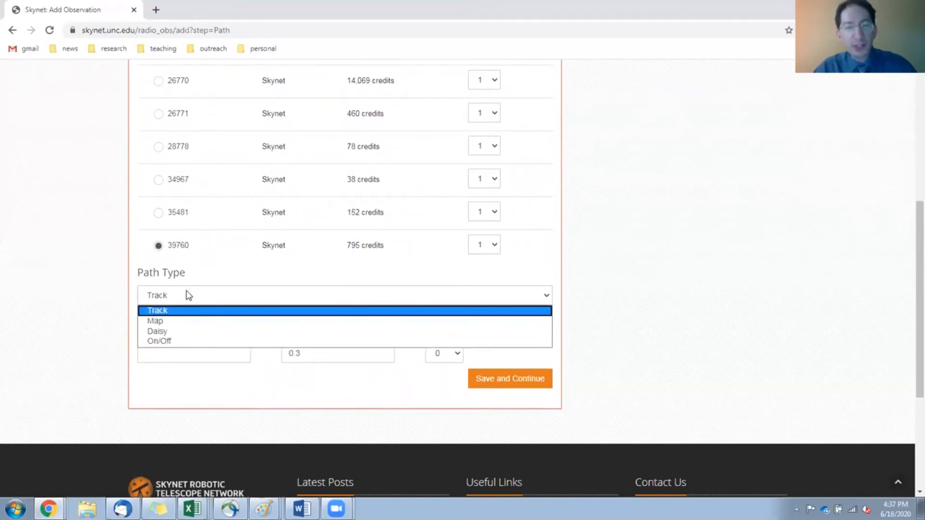
{"action": "mouse_move", "coordinate": [180, 331]}
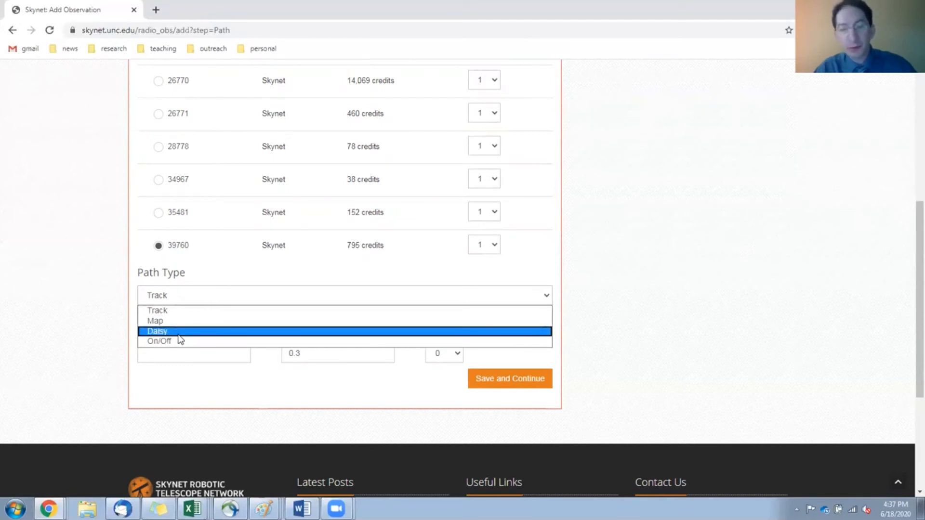
{"action": "mouse_move", "coordinate": [183, 320]}
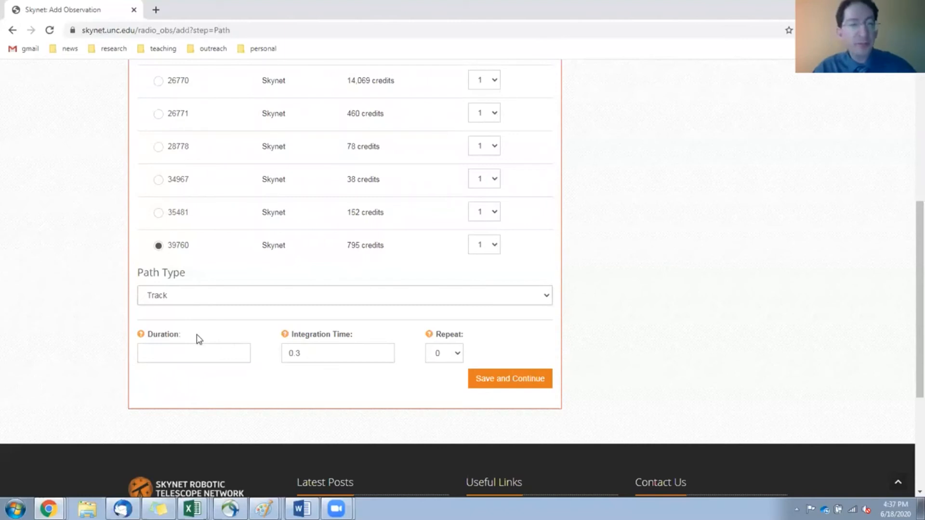
{"action": "mouse_move", "coordinate": [179, 339]}
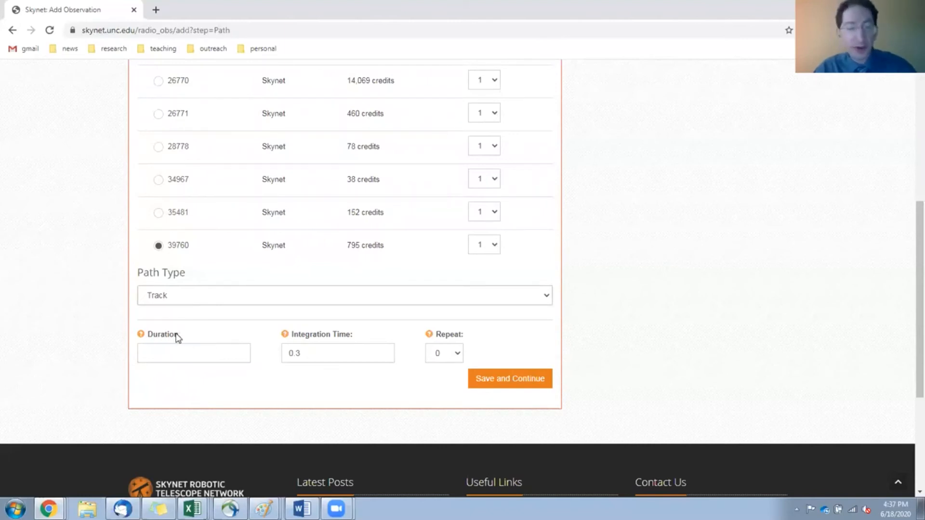
{"action": "left_click", "coordinate": [193, 353]}
{"action": "type", "text": "1"}
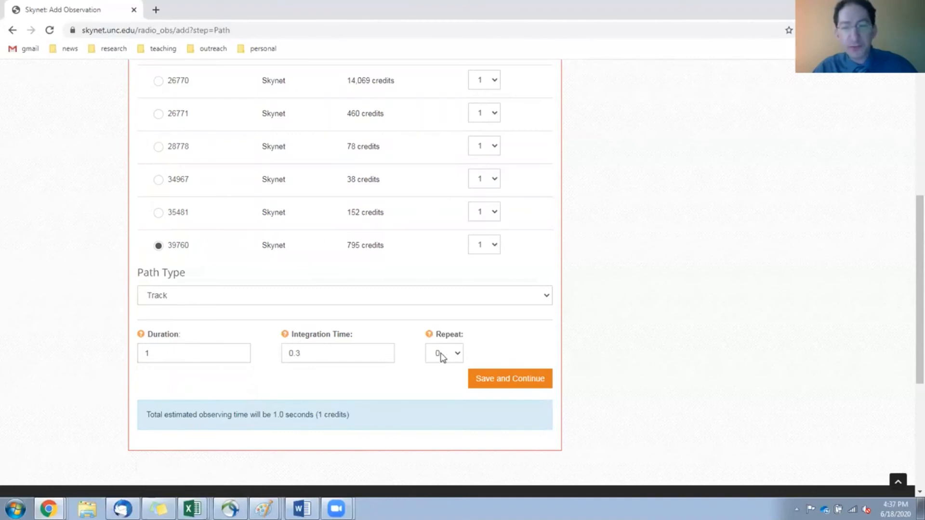
- Save the path settings and submit the gl0 observation request
{"action": "left_click", "coordinate": [509, 379]}
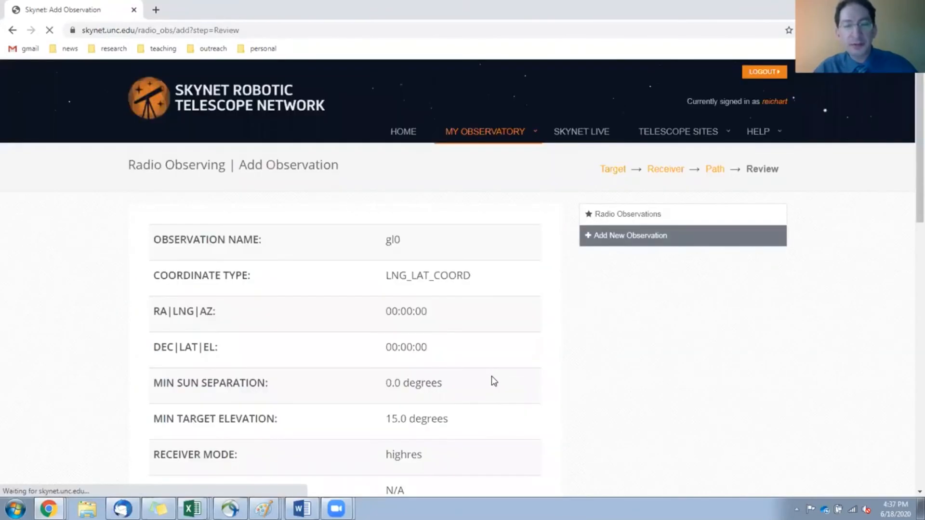
{"action": "scroll", "scroll_direction": "down", "scroll_amount": 3}
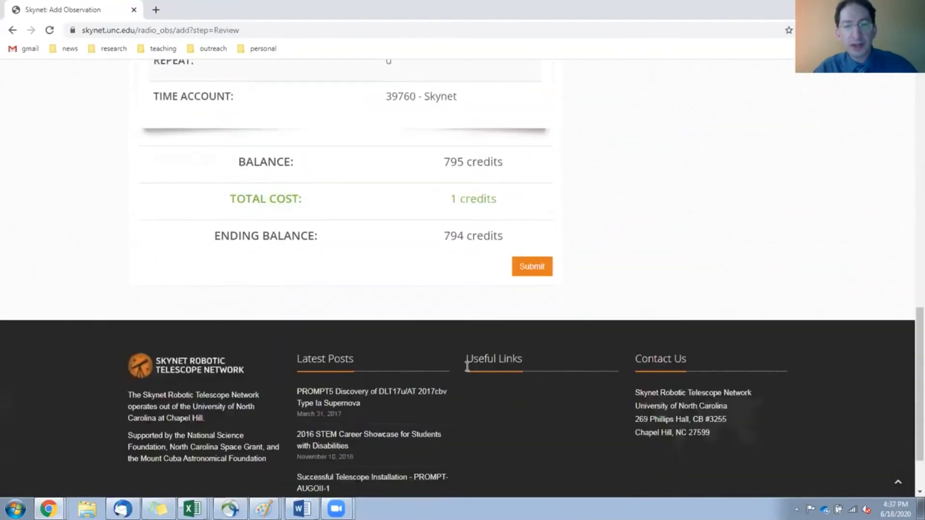
{"action": "left_click", "coordinate": [531, 266]}
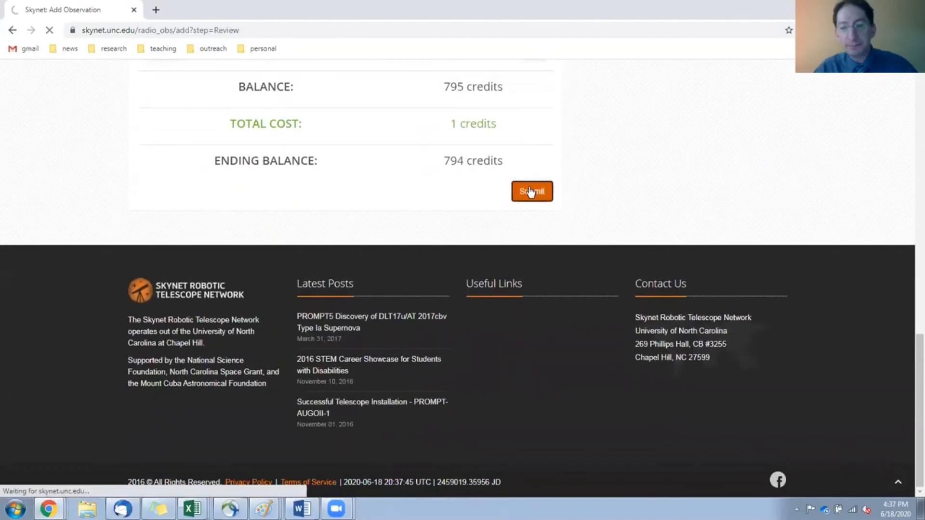
- Open observation 45119 (gl0) in My Observations and resubmit it as a copy
{"action": "left_click", "coordinate": [531, 191]}
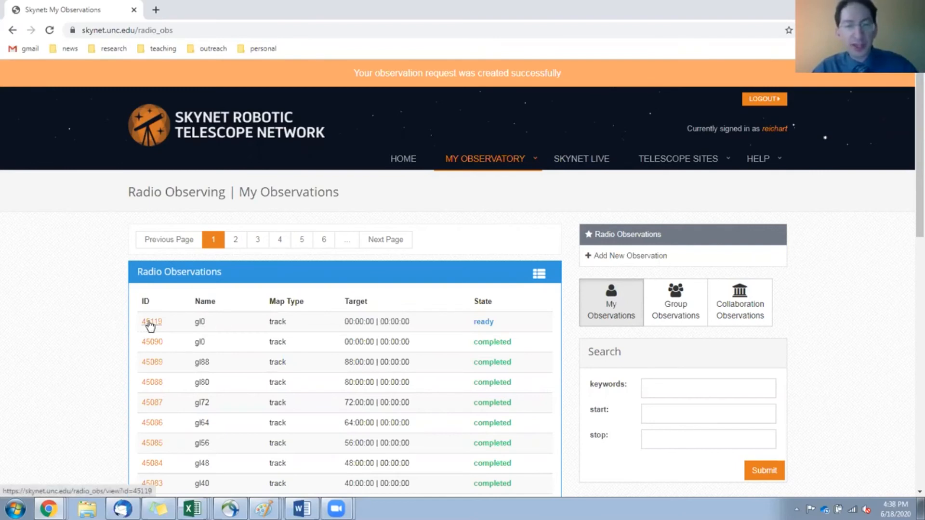
{"action": "left_click", "coordinate": [151, 321]}
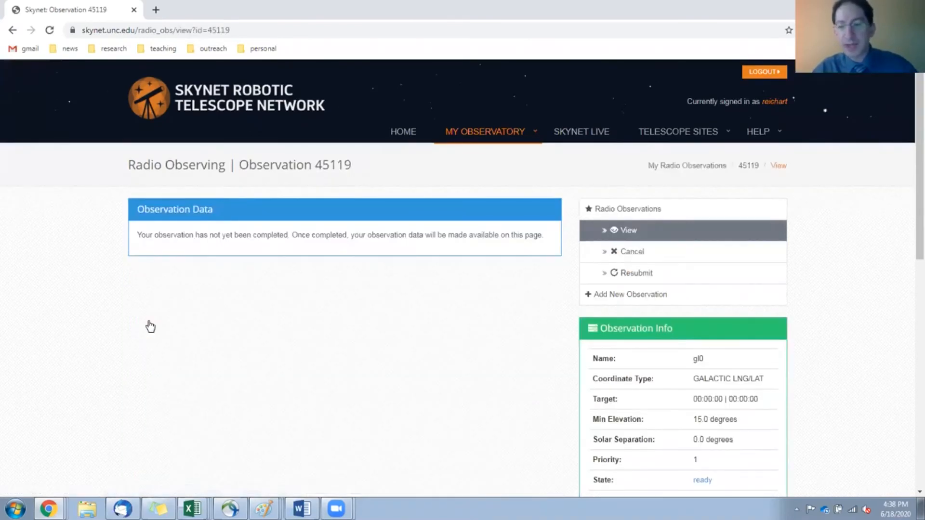
{"action": "mouse_move", "coordinate": [639, 287]}
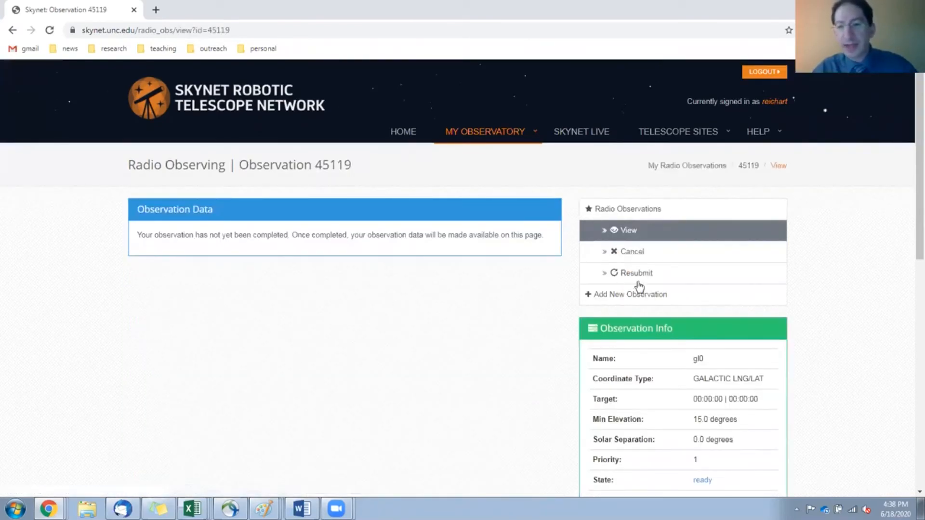
{"action": "left_click", "coordinate": [636, 272]}
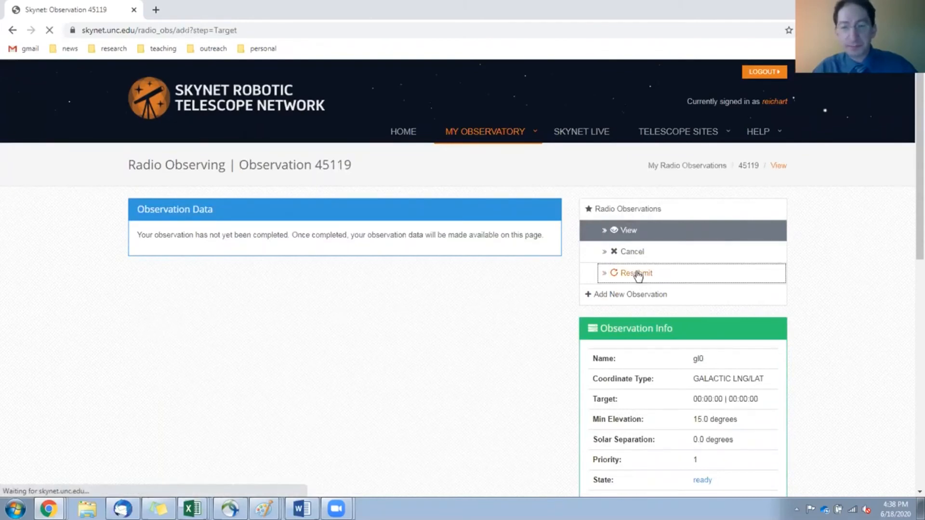
- Change the copied target to Galactic Longitude 8.0 and name it gl8
{"action": "left_click", "coordinate": [635, 273]}
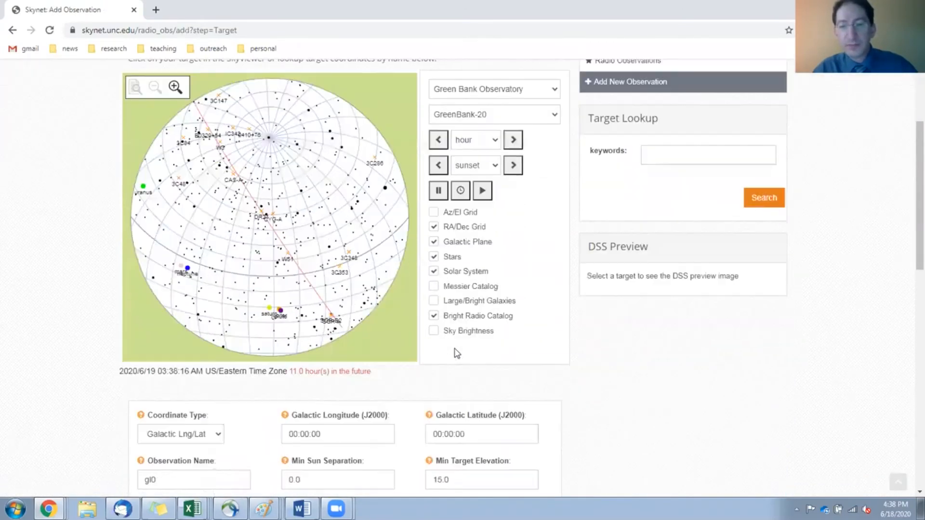
{"action": "scroll", "scroll_direction": "down", "scroll_amount": 3}
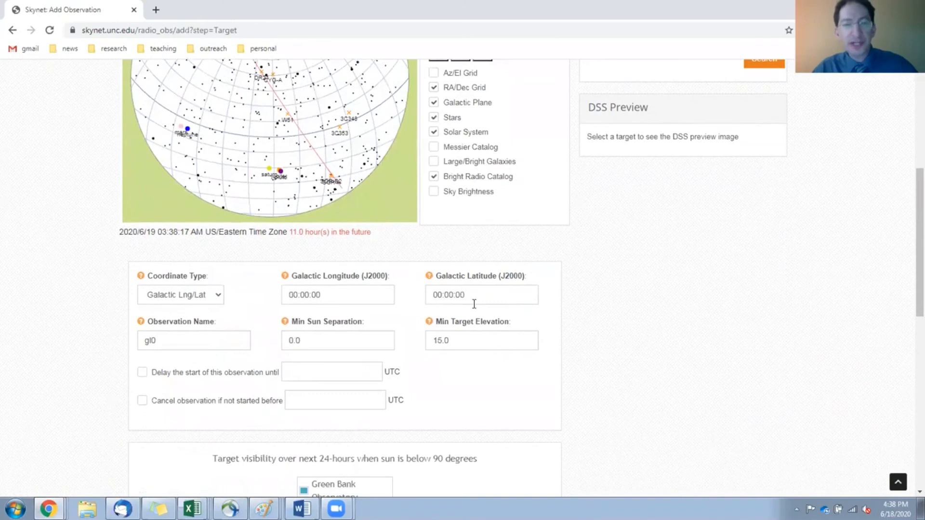
{"action": "mouse_move", "coordinate": [306, 281]}
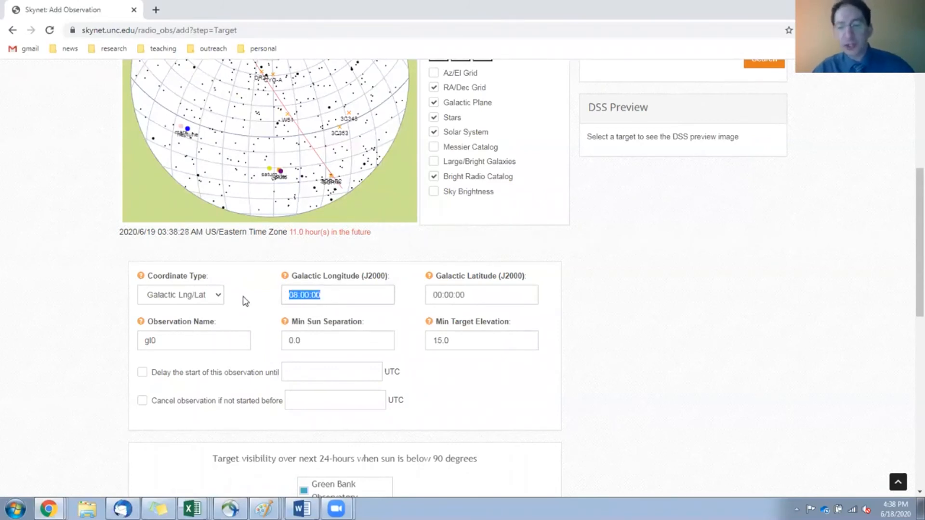
{"action": "type", "text": "8"}
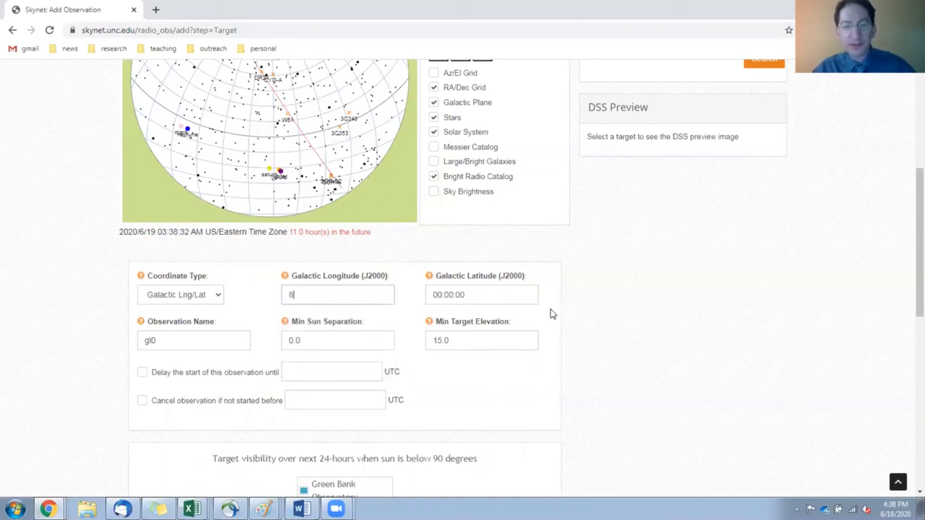
{"action": "type", "text": ".0"}
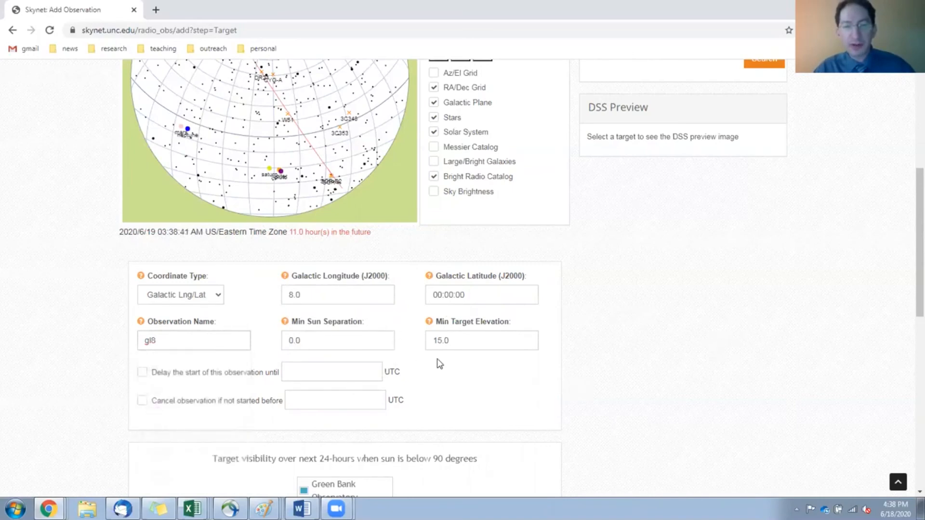
{"action": "scroll", "scroll_direction": "down", "scroll_amount": 3}
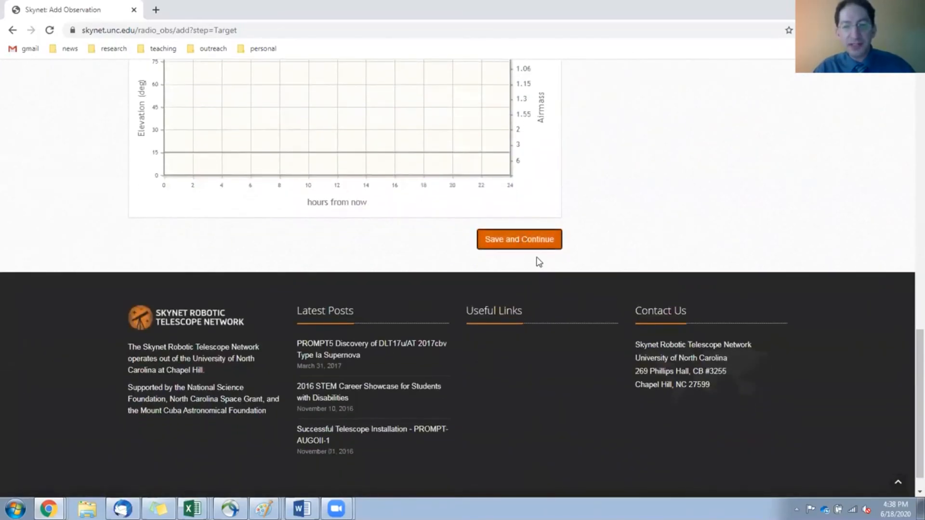
- Save the gl8 Target, Receiver and Path steps unchanged, then submit the request
{"action": "left_click", "coordinate": [519, 239]}
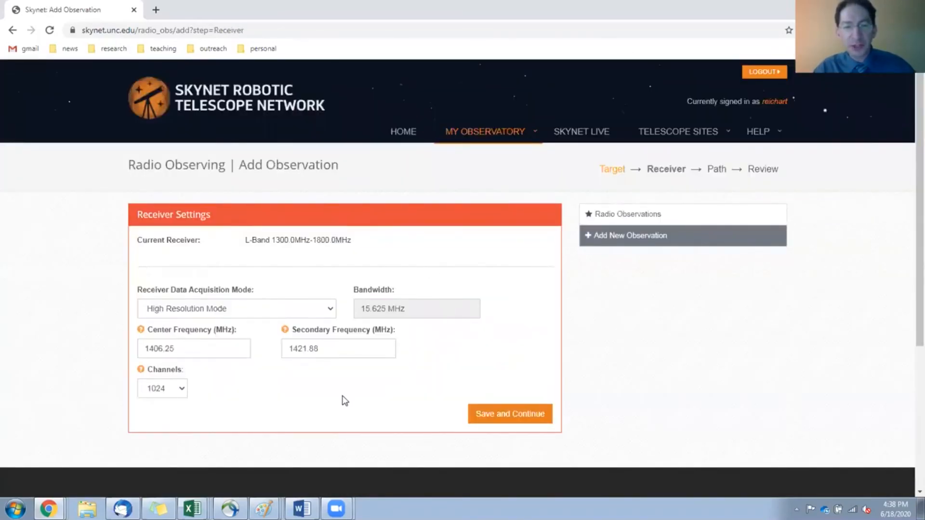
{"action": "left_click", "coordinate": [509, 413]}
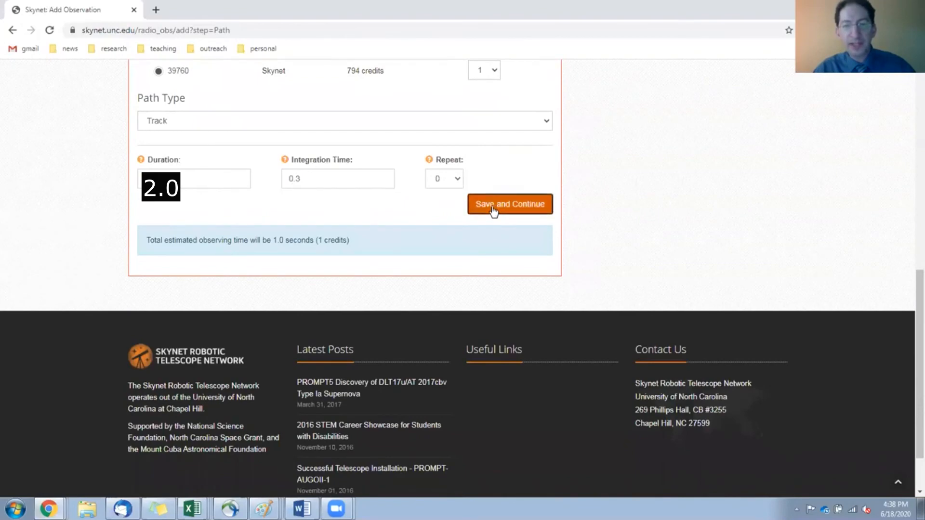
{"action": "left_click", "coordinate": [509, 204]}
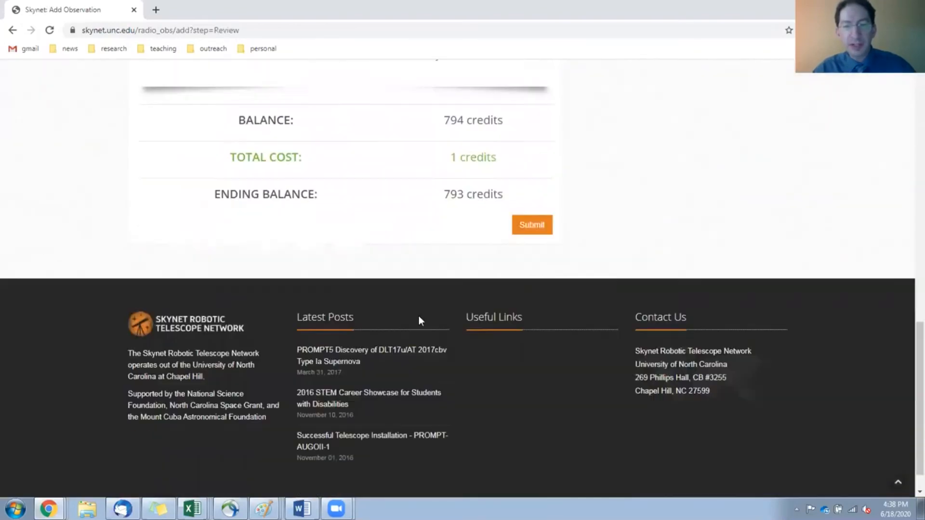
{"action": "left_click", "coordinate": [530, 225]}
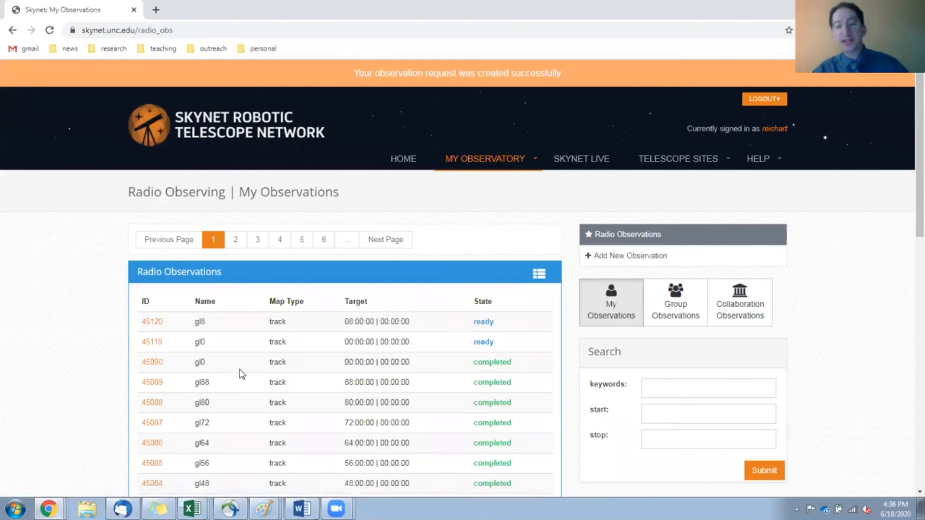
{"action": "mouse_move", "coordinate": [210, 352]}
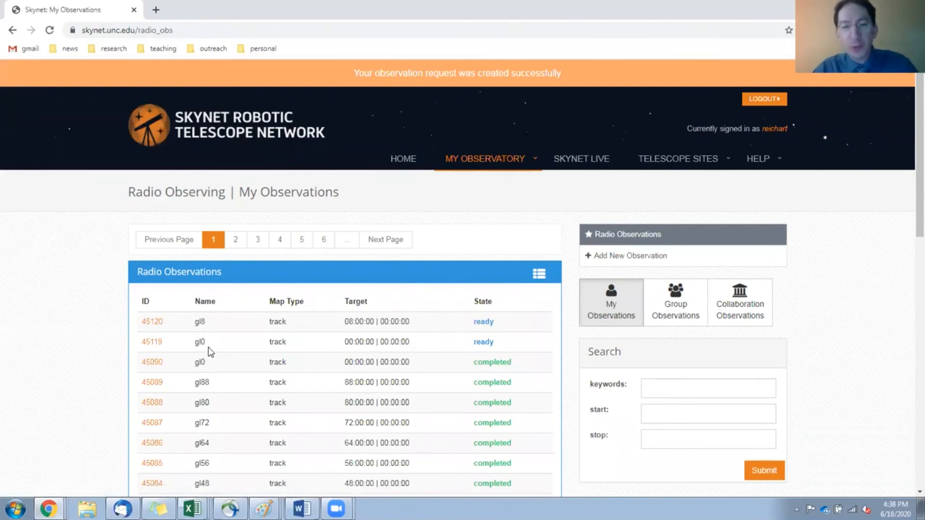